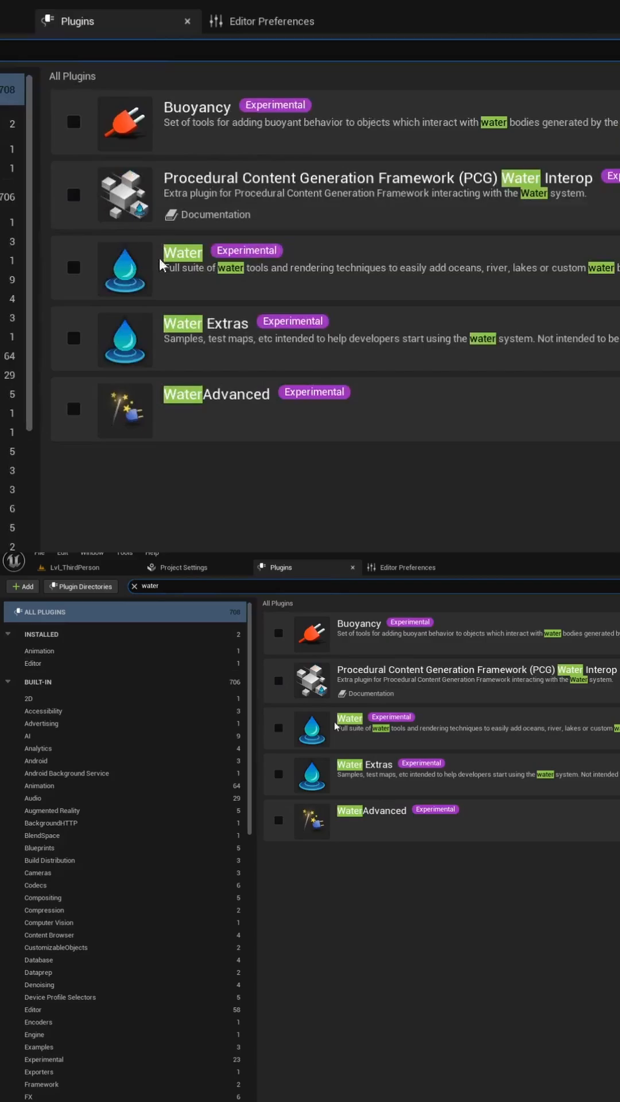
# Enable the Water plugin from the 'water'-filtered plugin list
pyautogui.click(73, 267)
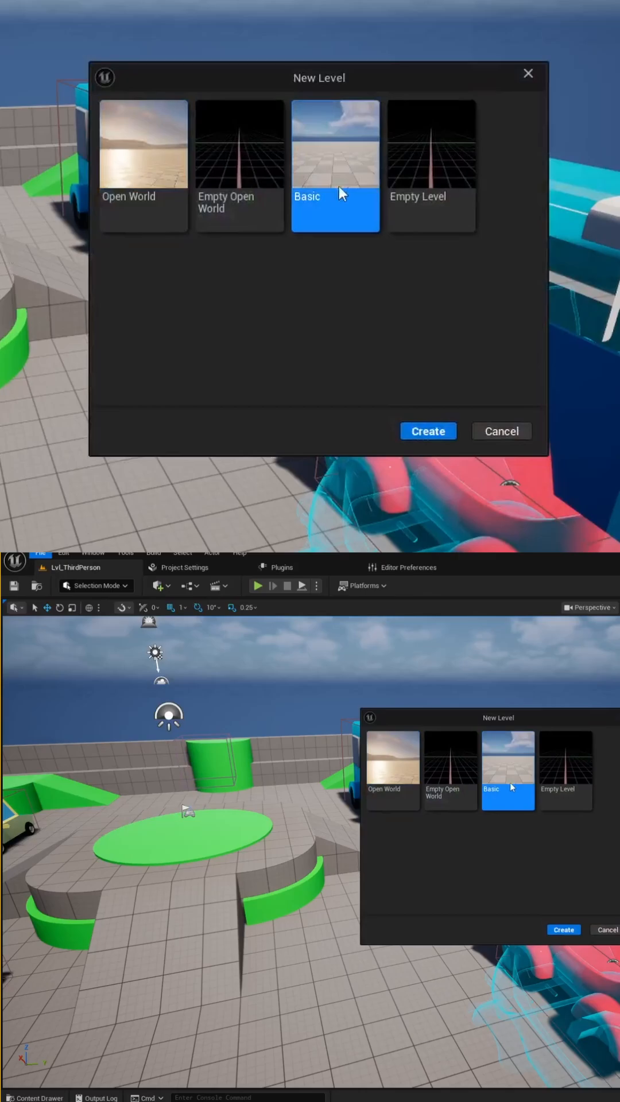
# Create a new Basic level and delete its default Floor actor
pyautogui.click(426, 431)
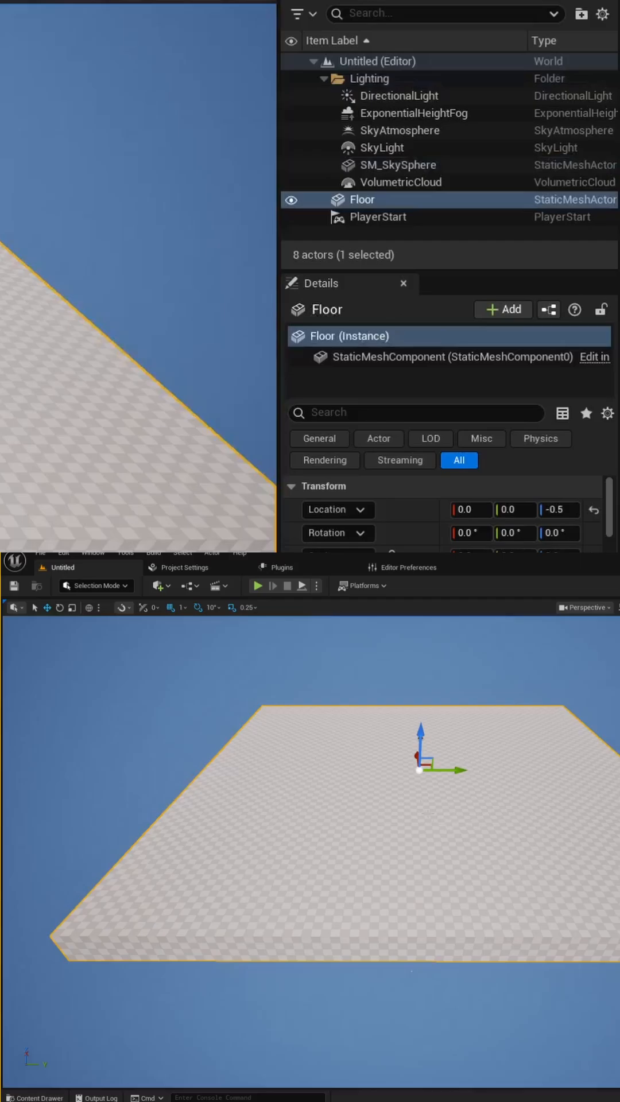
pyautogui.press('Delete')
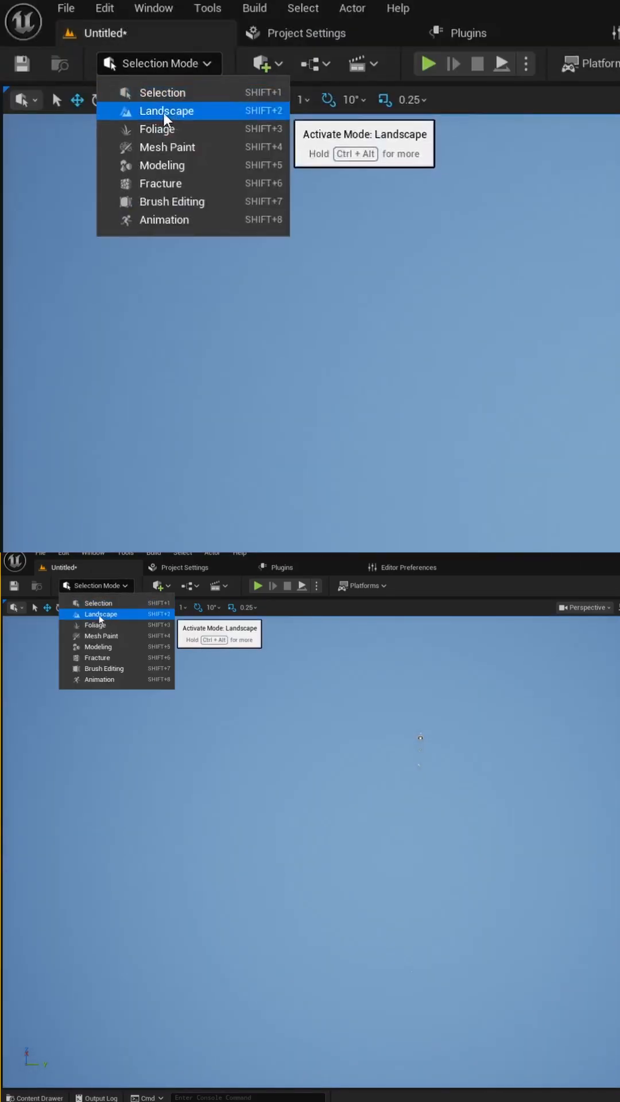
# In Landscape mode, create an 8×8-component, 505×505 landscape with default settings
pyautogui.click(166, 110)
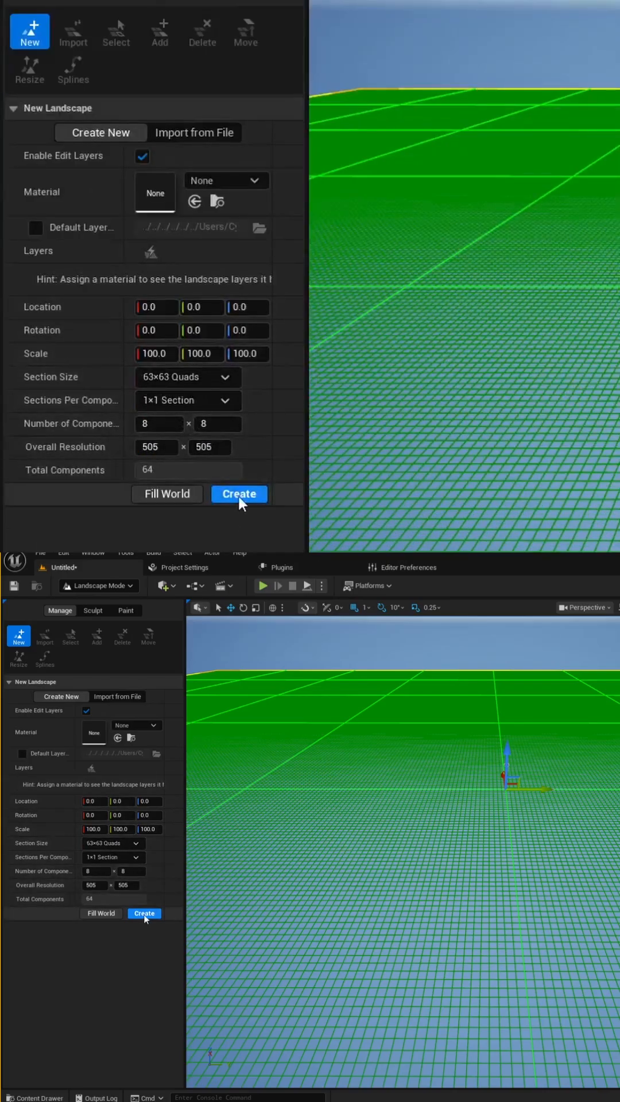
pyautogui.click(238, 493)
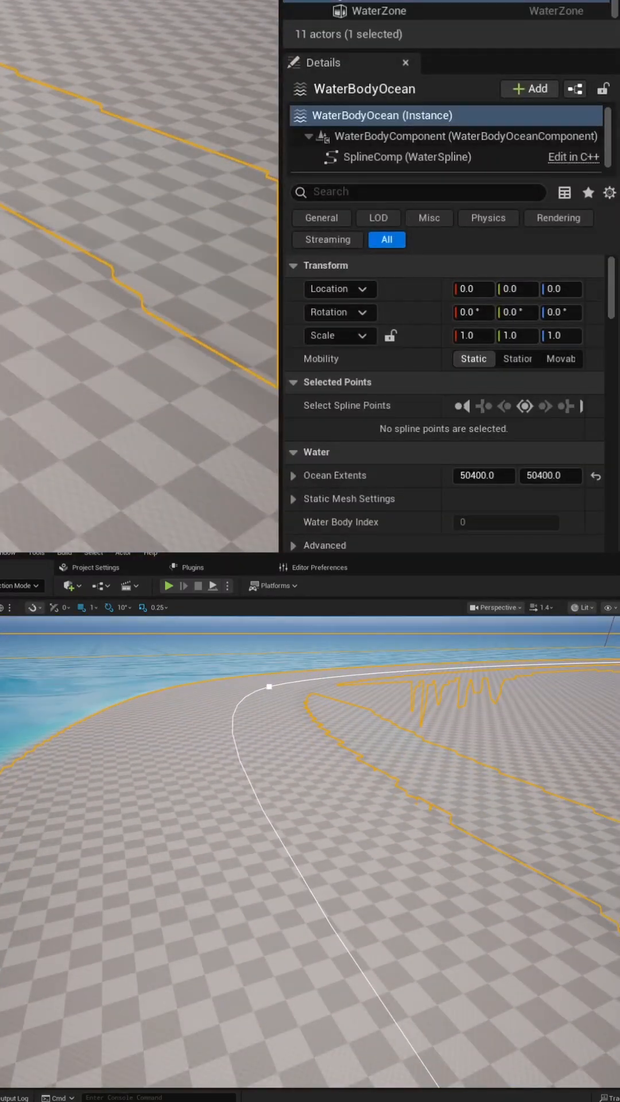
# Scroll the Details panel to check the WaterBodyOcean's 50400 by 50400 Ocean Extents
pyautogui.scroll(-3)
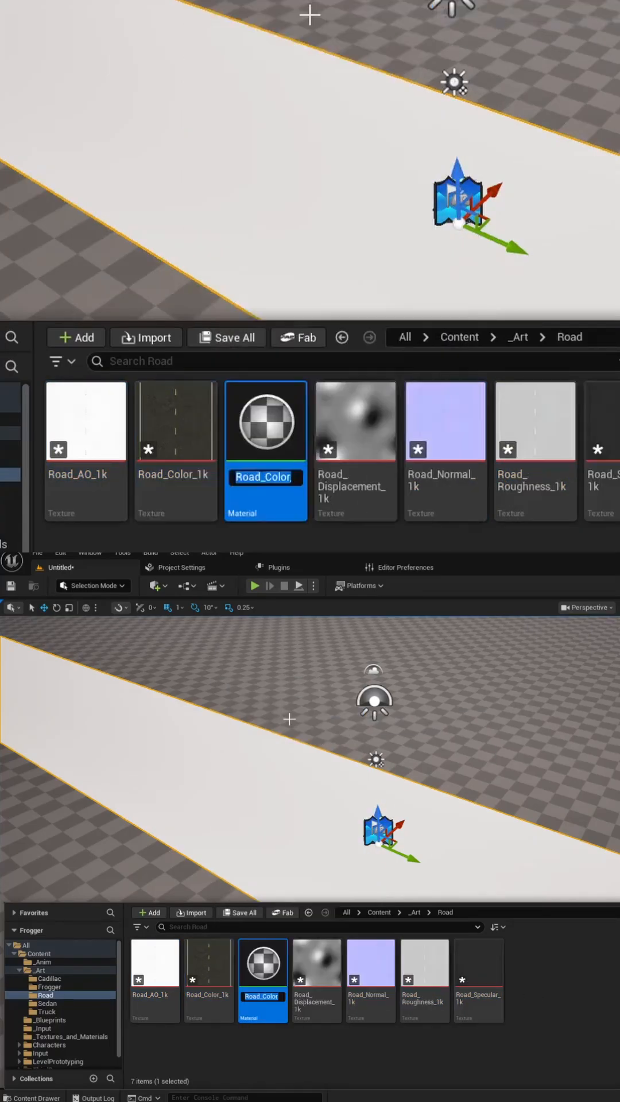
# Open the new M_Road material from the Road folder in the Material Editor
pyautogui.doubleClick(265, 421)
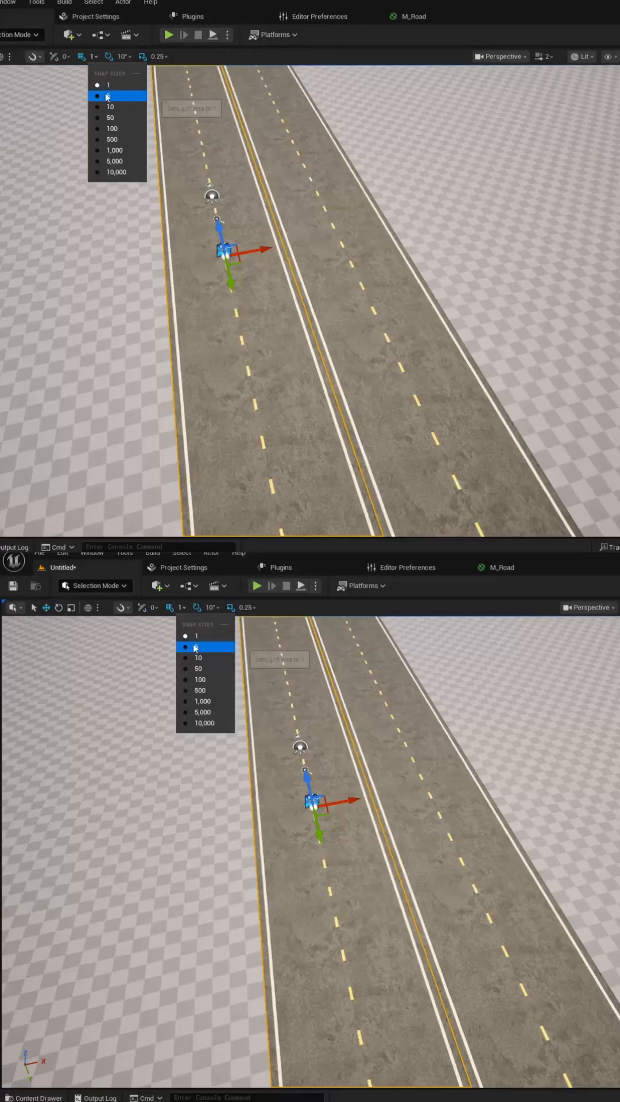
# Set movement grid snapping to 5-unit steps
pyautogui.click(109, 95)
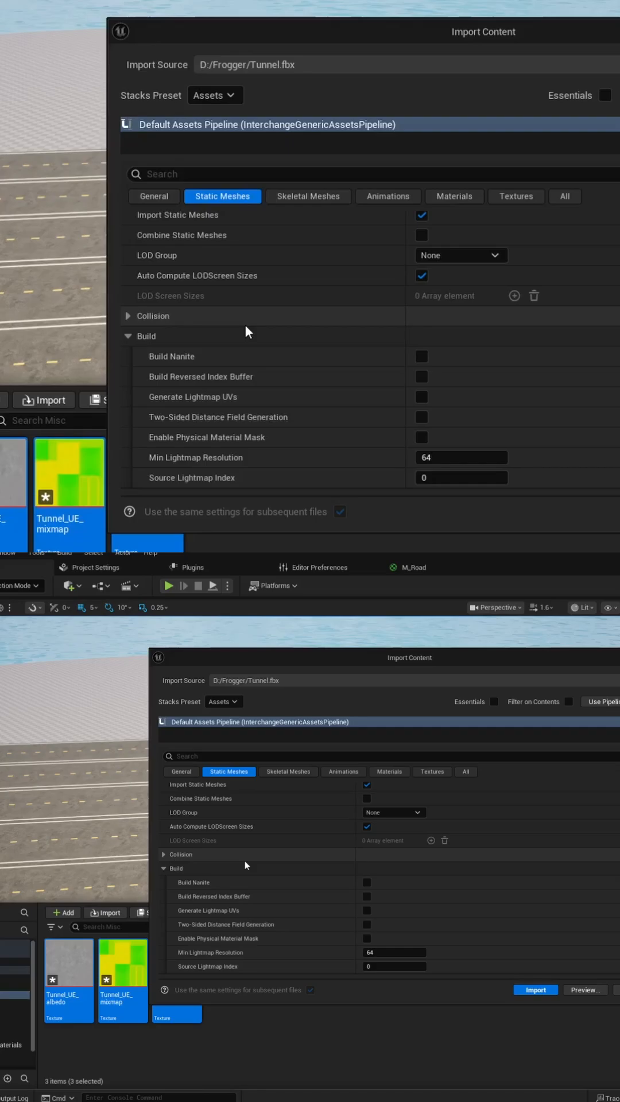
# Import Tunnel.fbx and wire M_Tunnel's mixmap B channel into Metallic
pyautogui.click(535, 989)
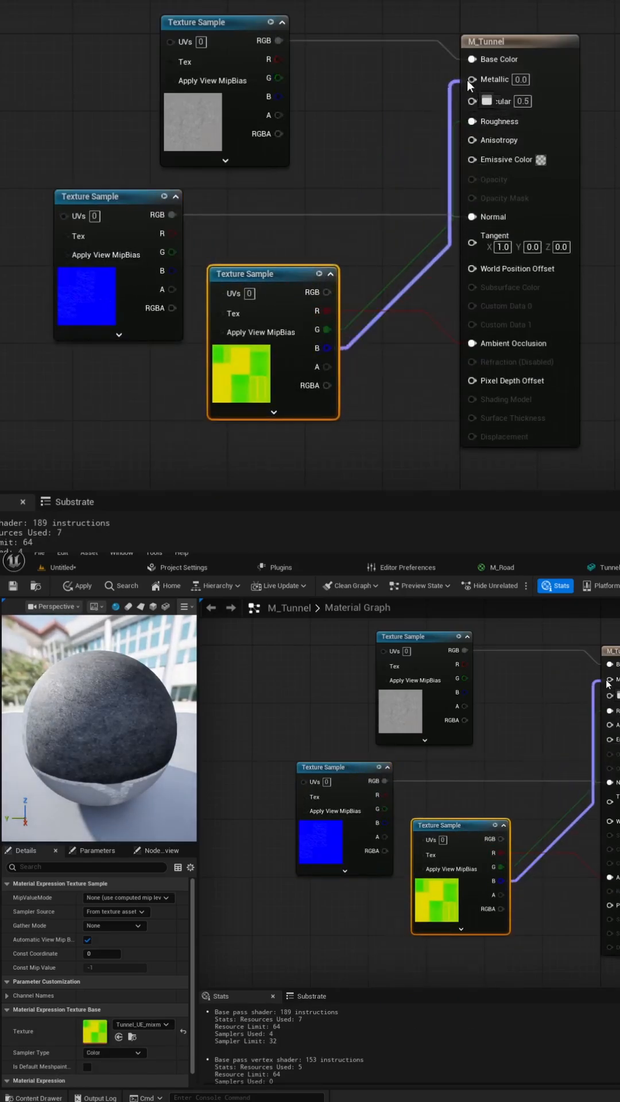
pyautogui.click(78, 586)
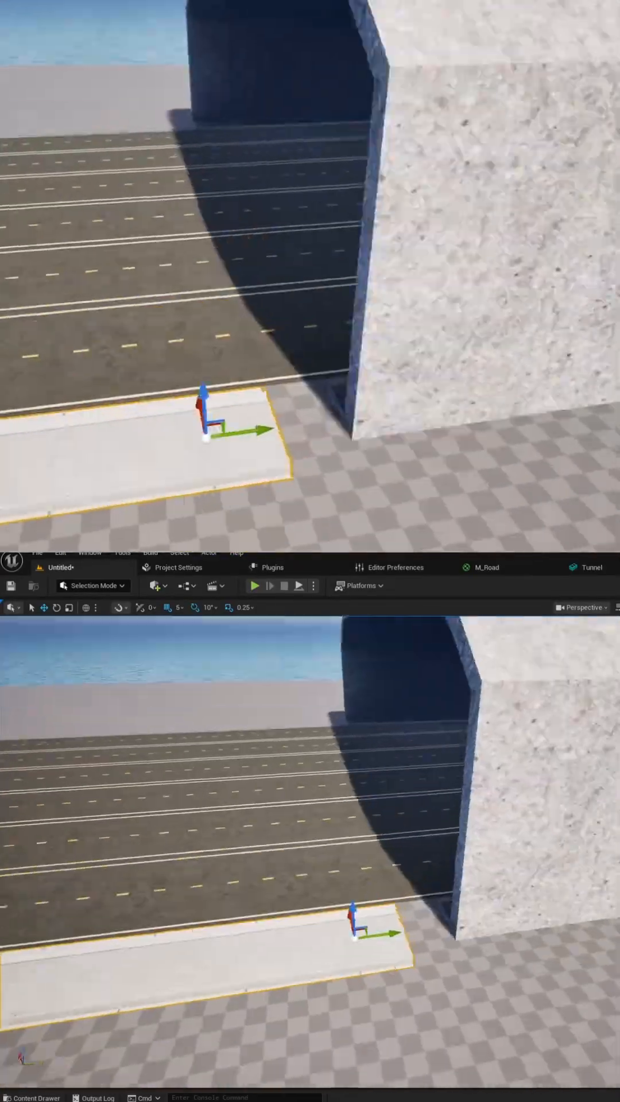
# Open Add Feature or Content Pack and view the Starter Content pack
pyautogui.click(33, 1097)
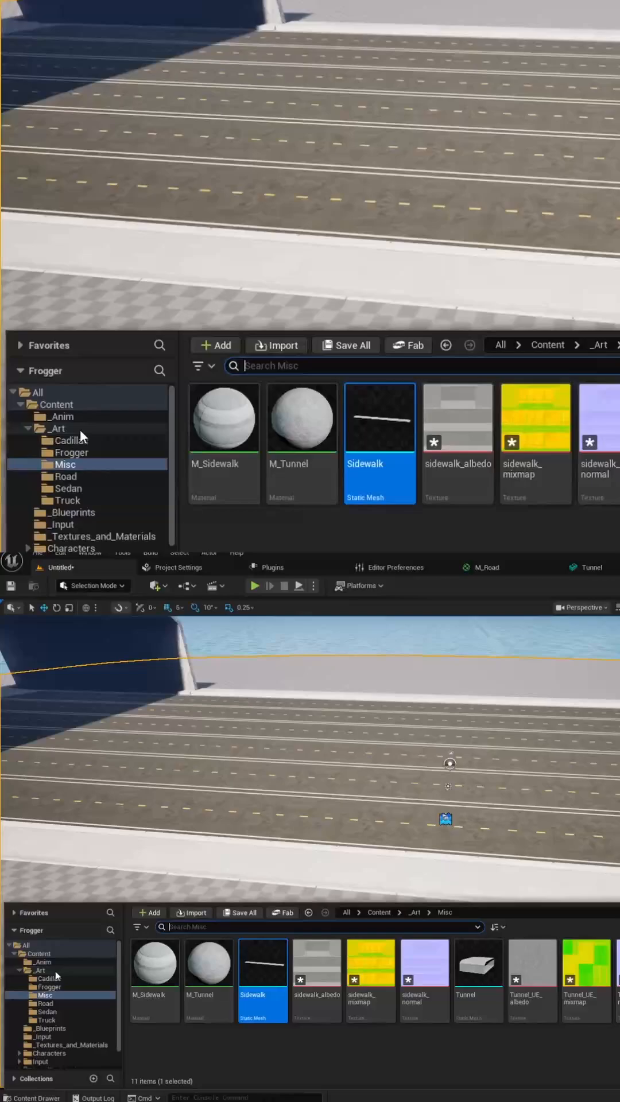
pyautogui.click(214, 345)
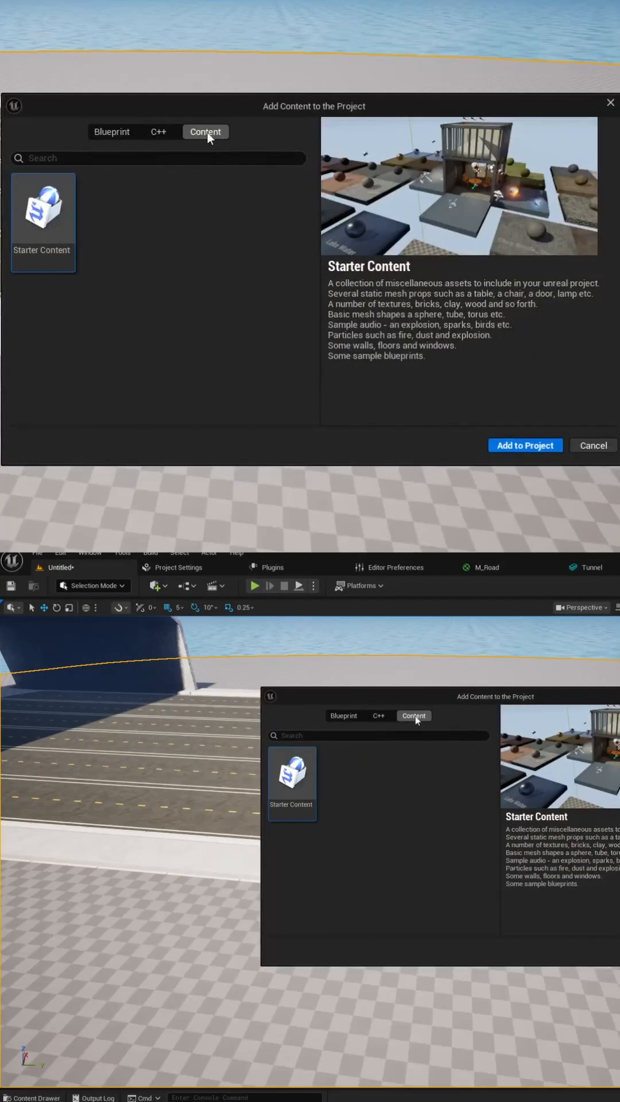